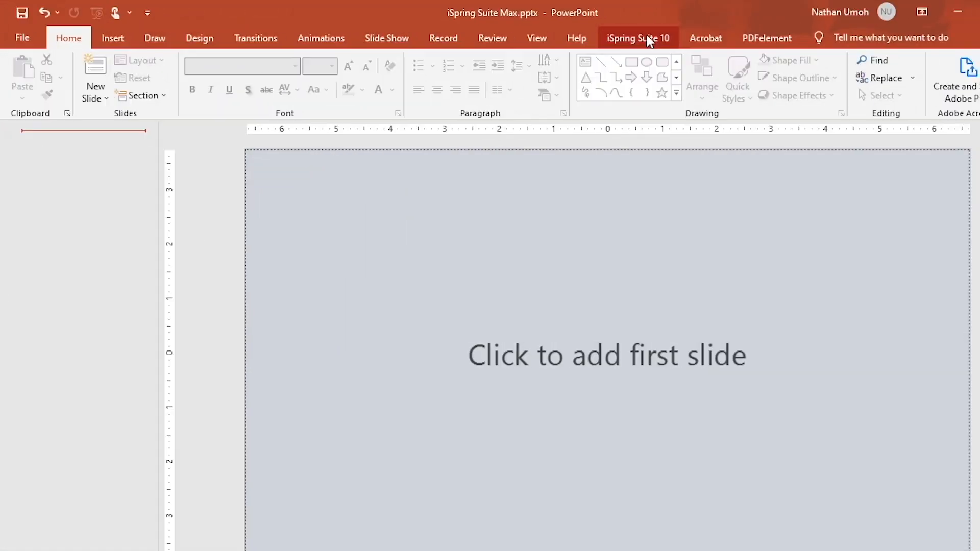
Insert the Oliva Course Title template with the halved-orange photo from the slide template library.
left_click(638, 38)
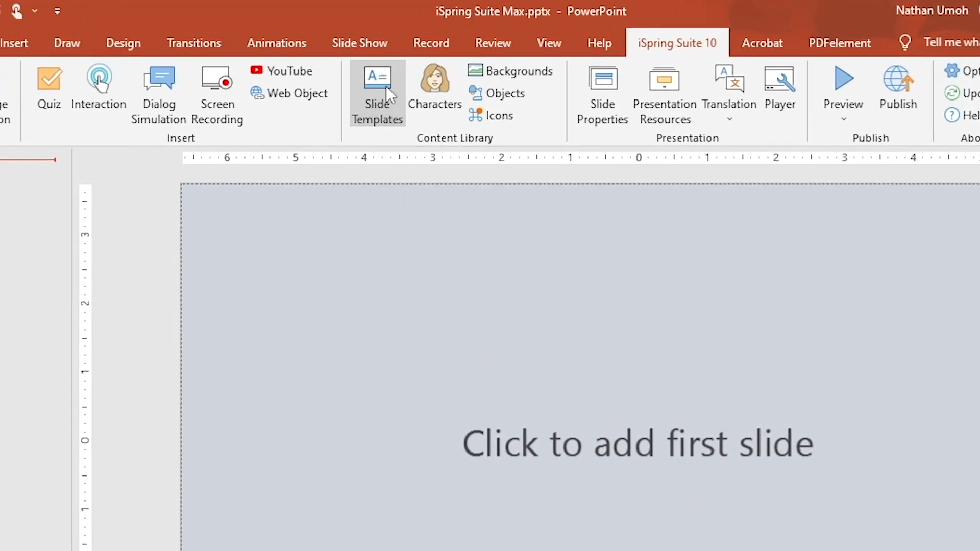
left_click(376, 92)
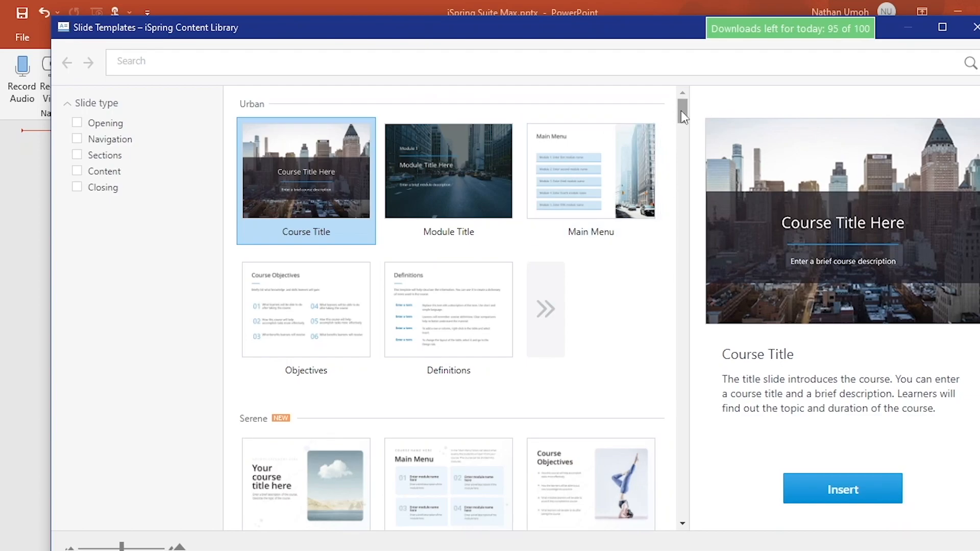
scroll("down", 3)
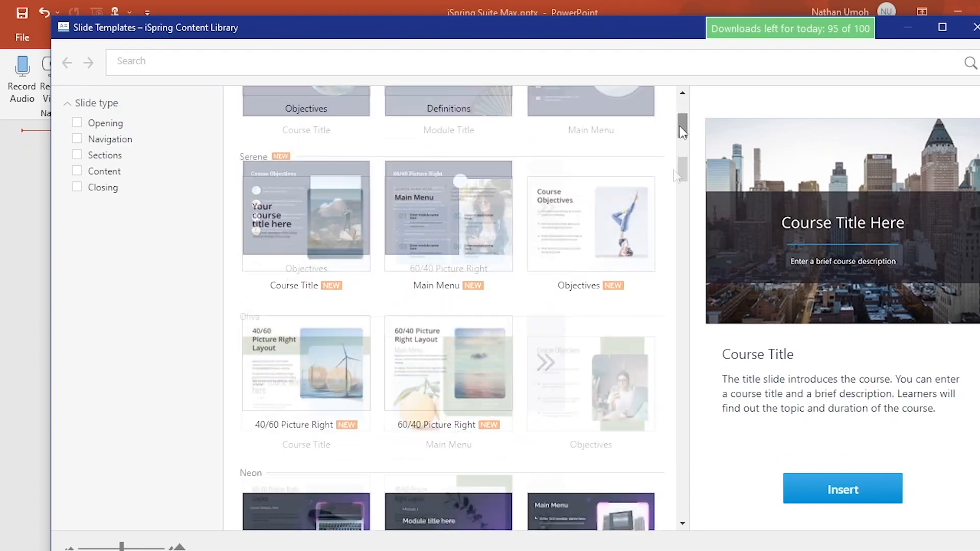
scroll("down", 3)
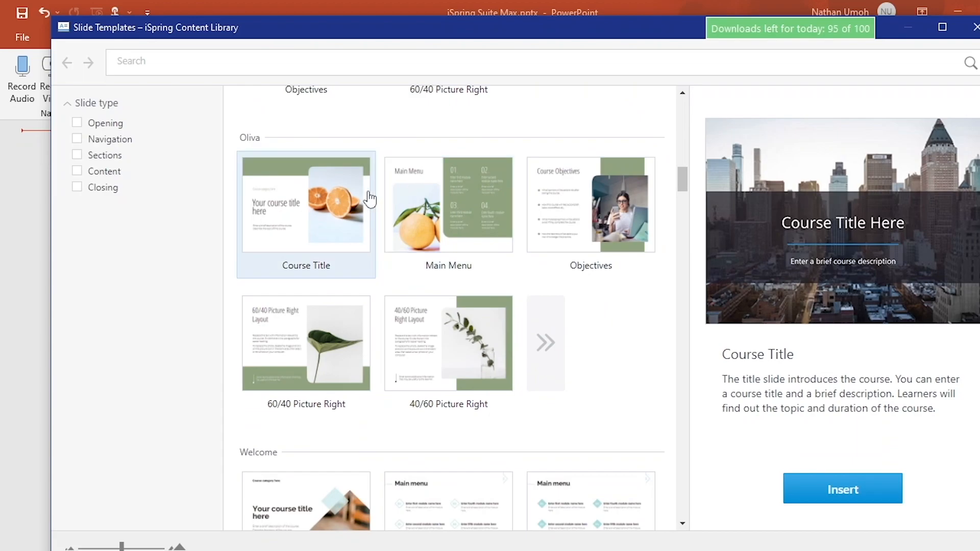
left_click(306, 206)
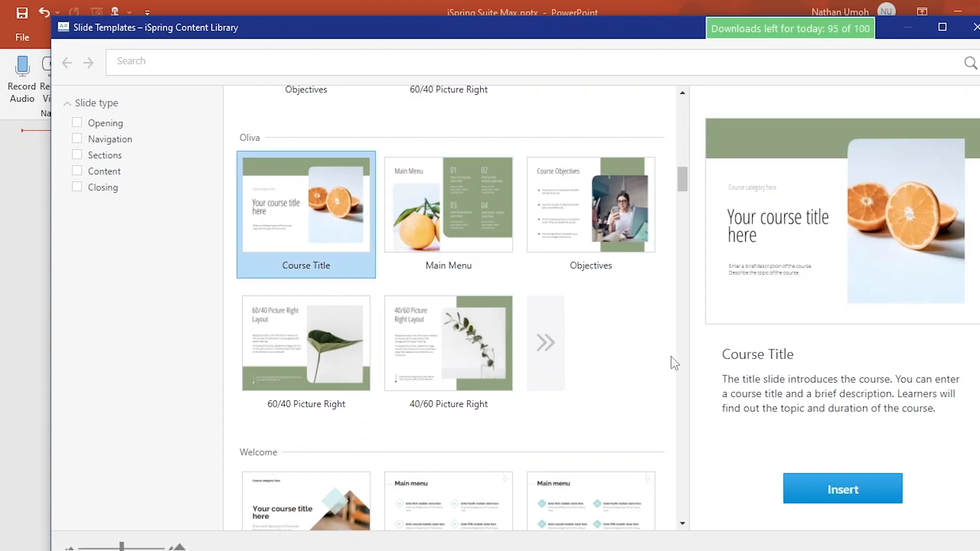
mouse_move(842, 494)
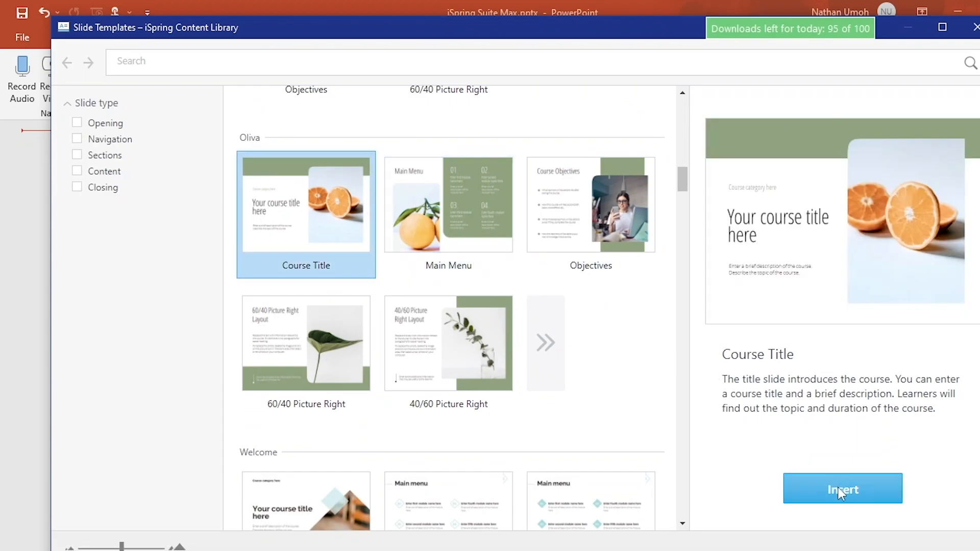
left_click(843, 488)
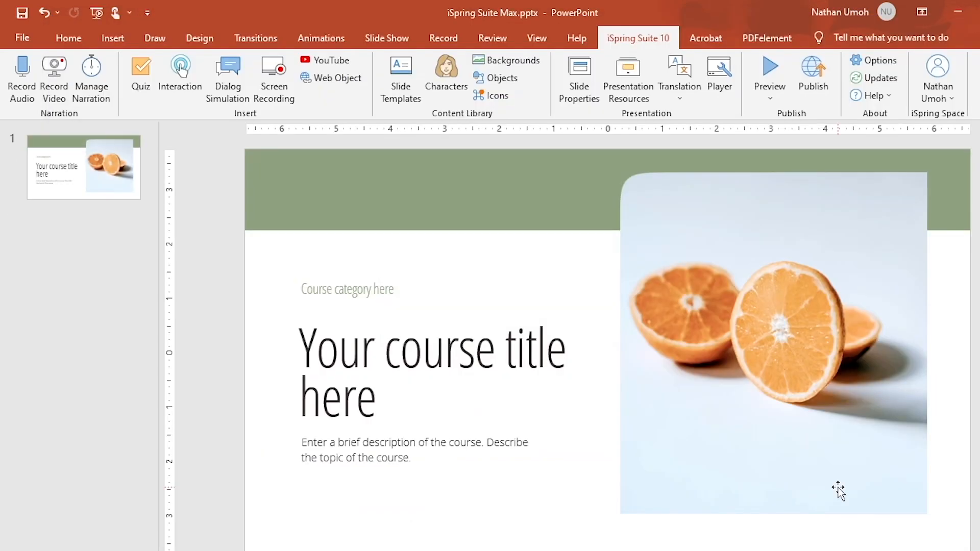
Edit the title slide placeholders toward the 'Make Courses Interactive!' Technology course.
left_click(445, 67)
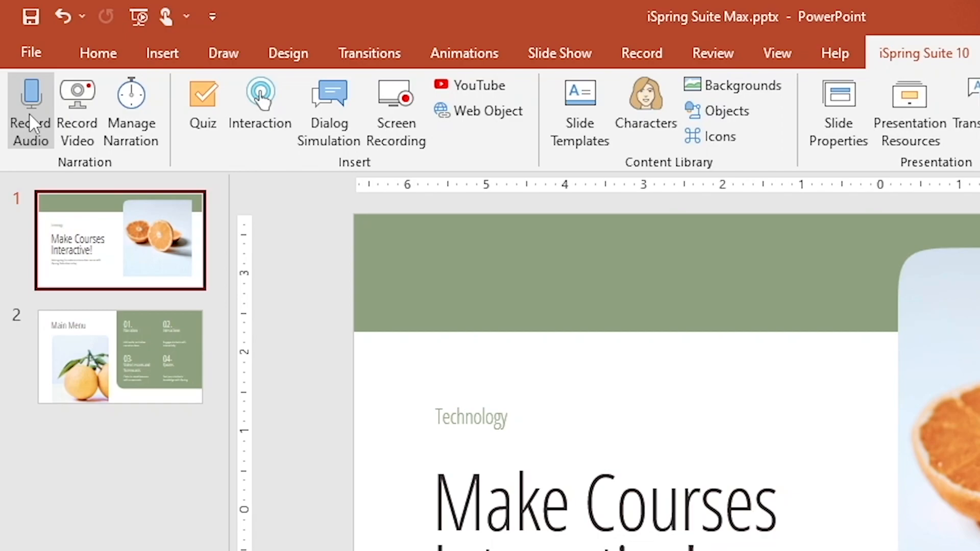
Record audio narration, then start video narration for slide 2 Main Menu.
left_click(29, 102)
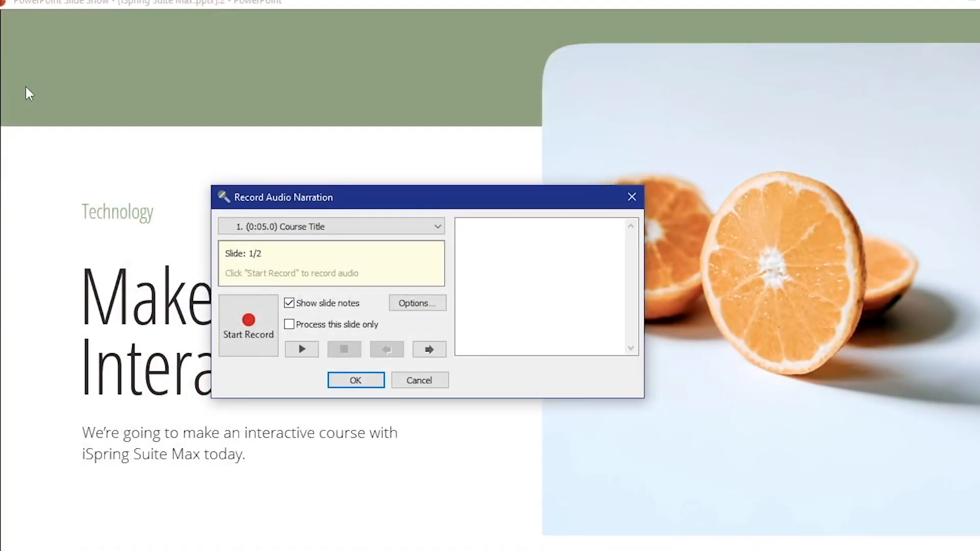
left_click(248, 325)
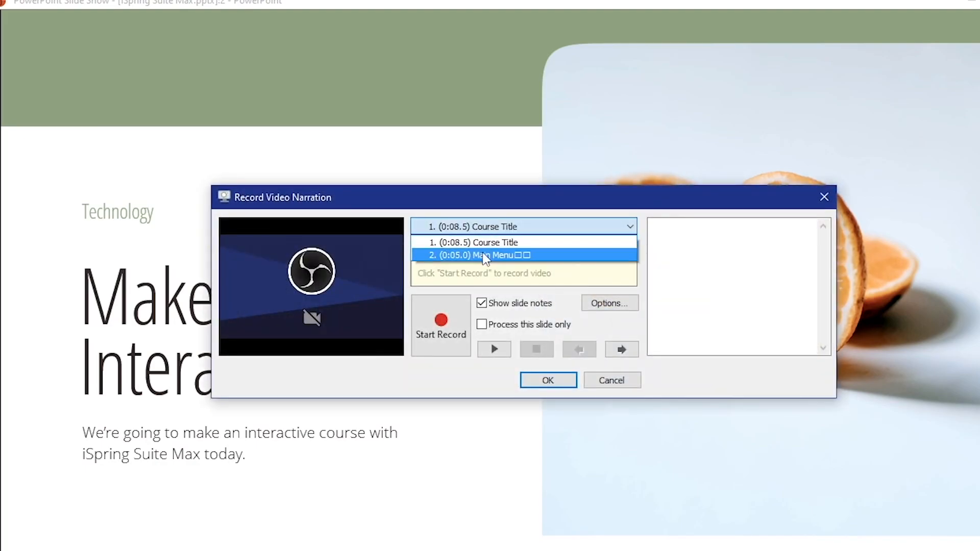
left_click(480, 255)
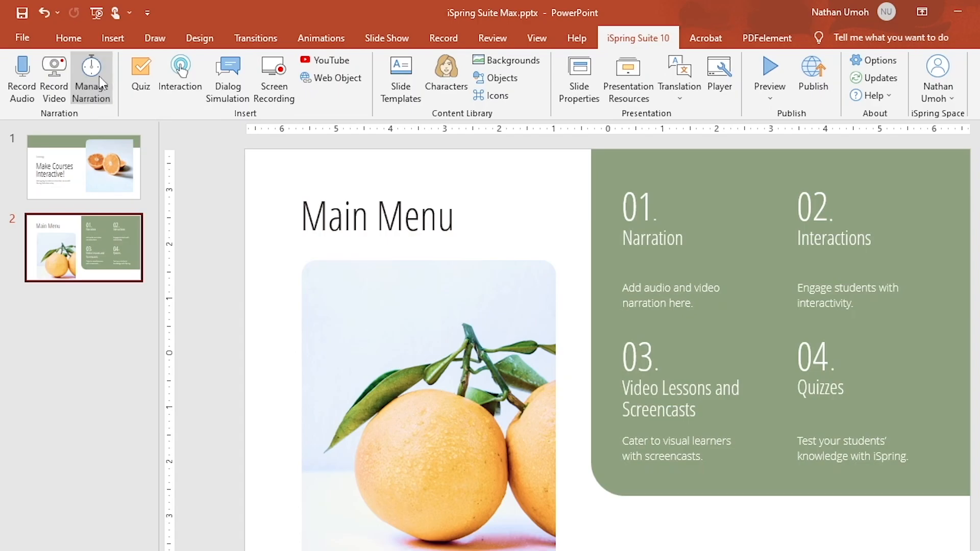
Play and pause the Main Menu narration in the Narration Editor, then return to PowerPoint.
left_click(92, 69)
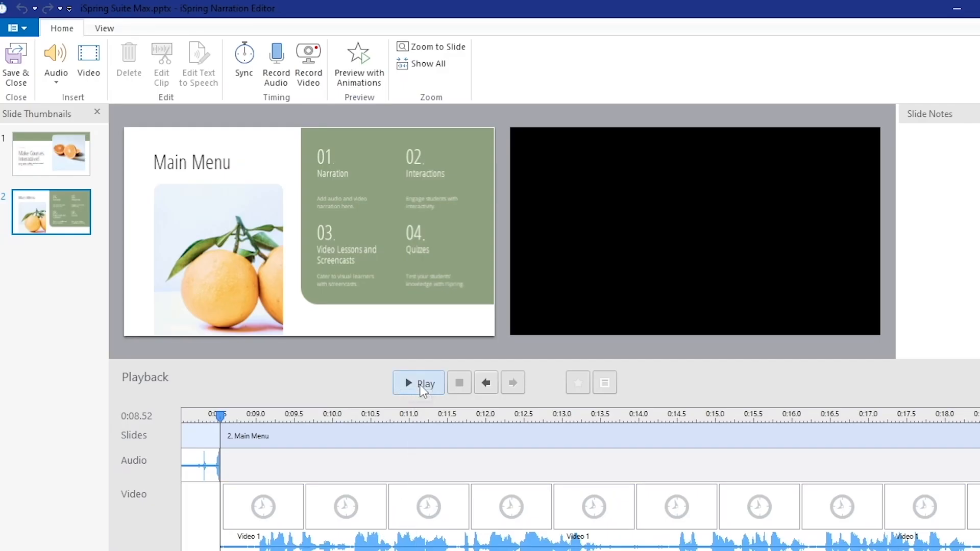
left_click(419, 383)
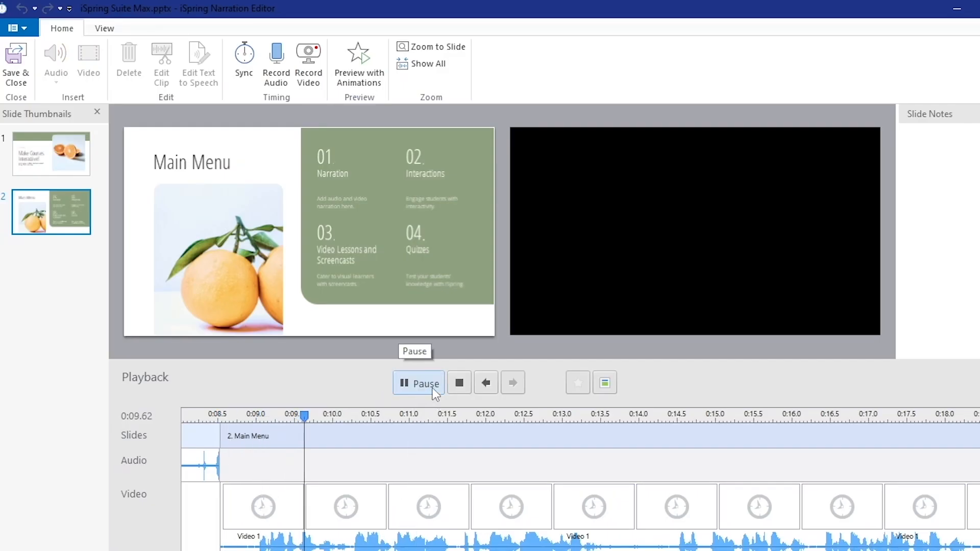
left_click(419, 383)
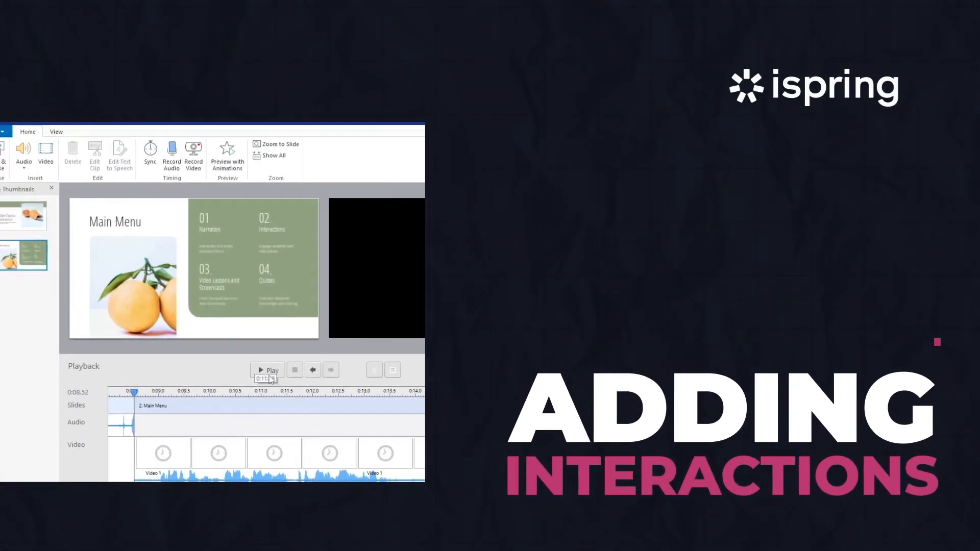
left_click(267, 371)
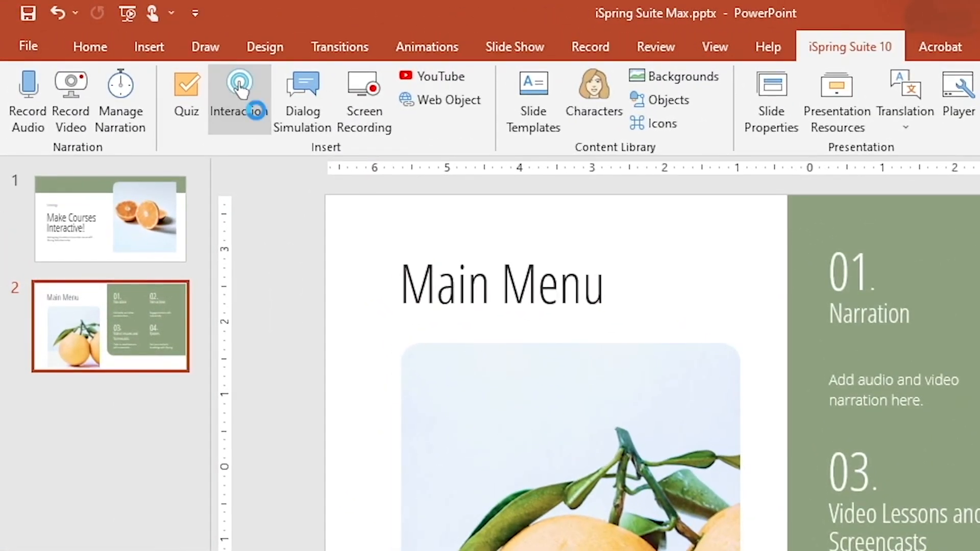
Start a new iSpring Visuals interaction and browse the type gallery toward Steps.
left_click(240, 87)
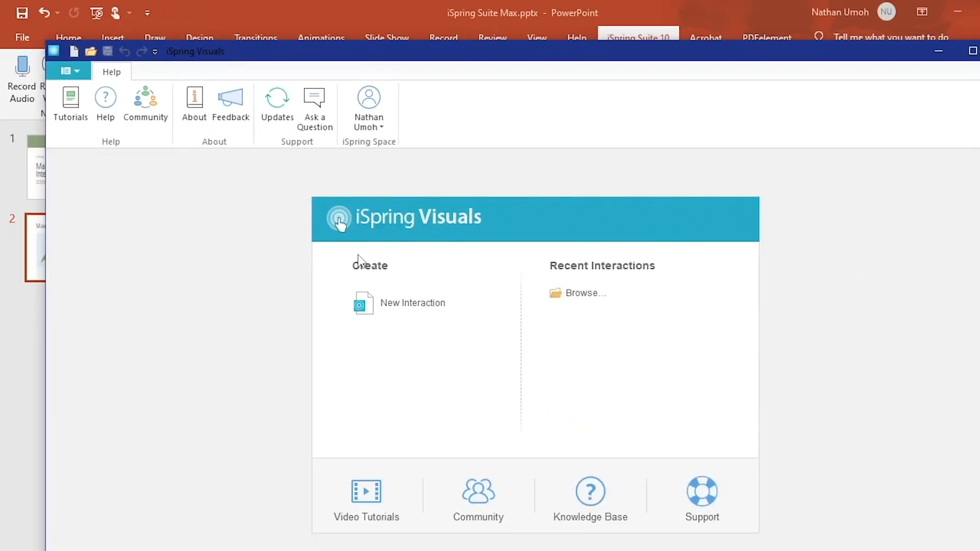
left_click(413, 302)
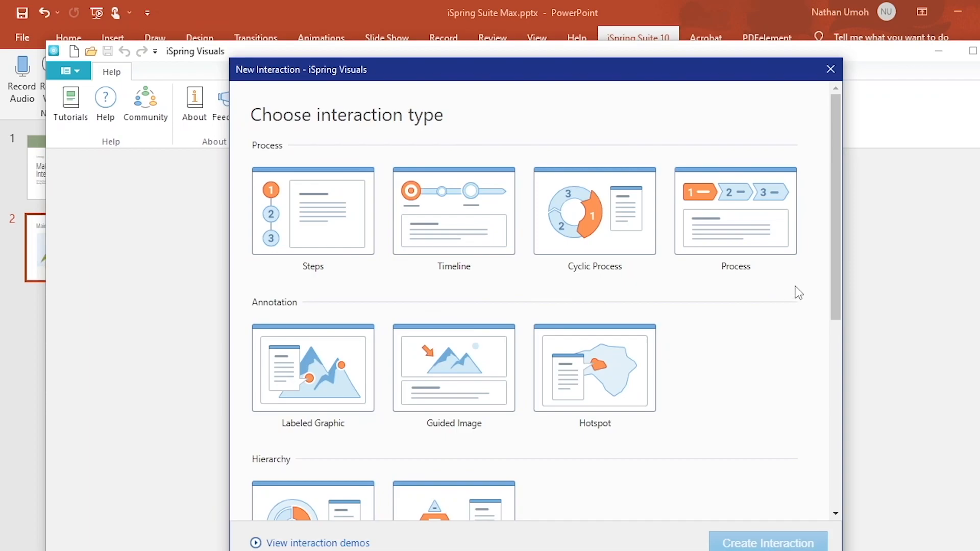
scroll("down", 3)
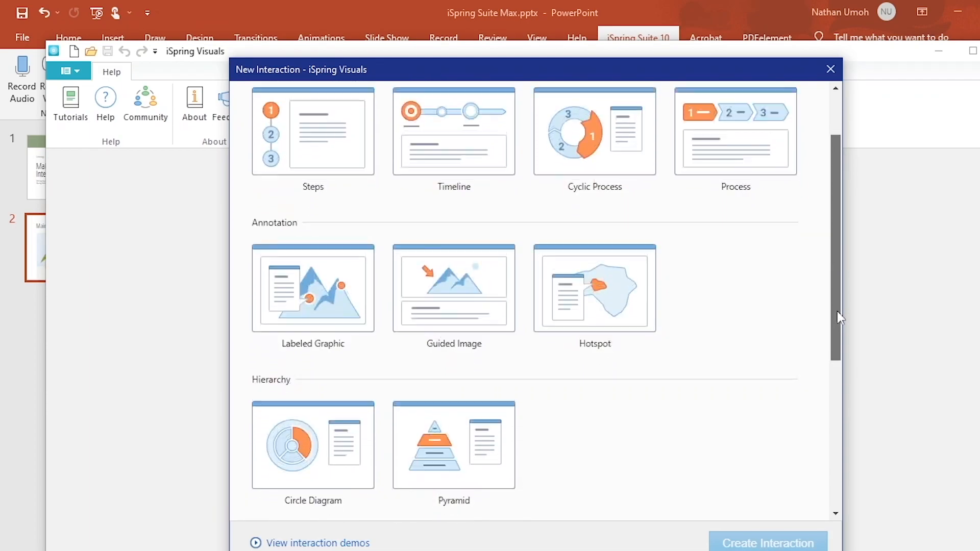
scroll("down", 3)
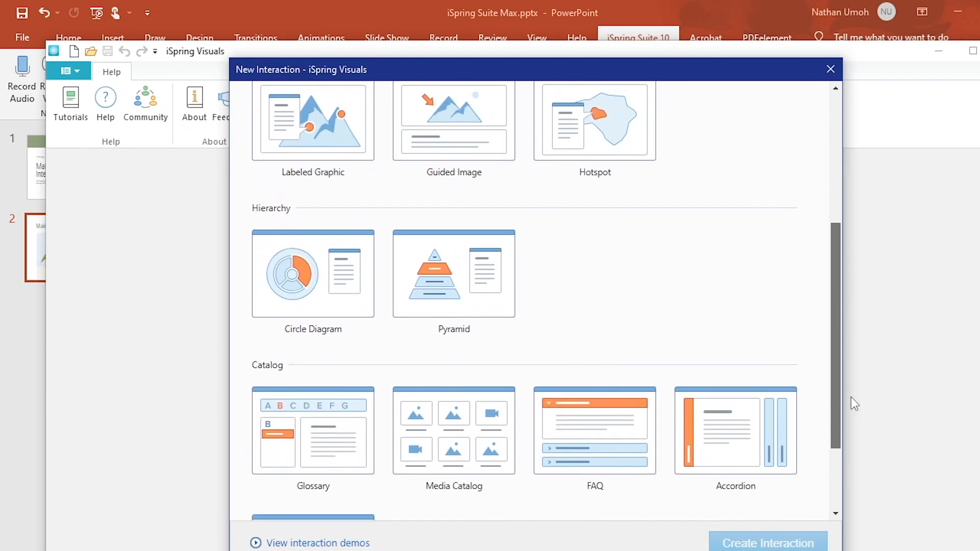
scroll("down", 3)
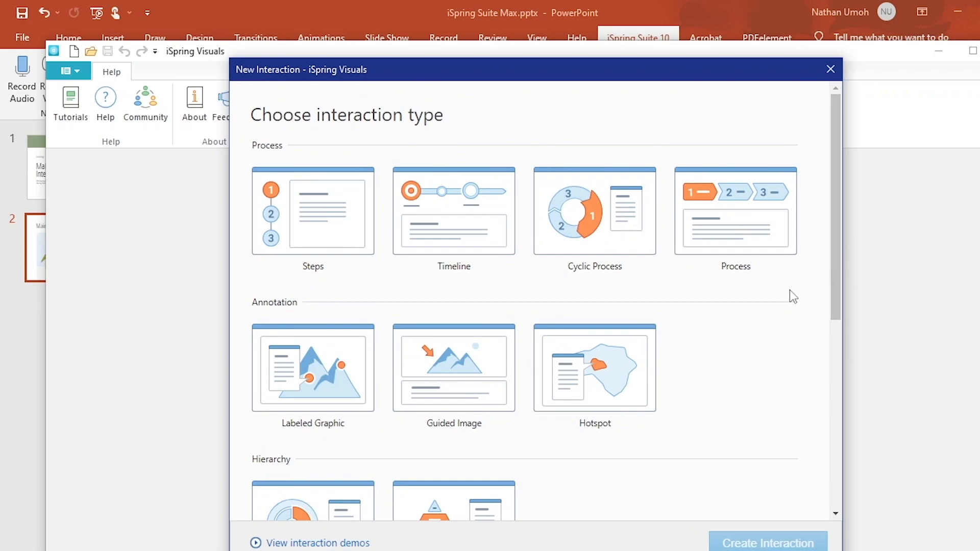
mouse_move(380, 289)
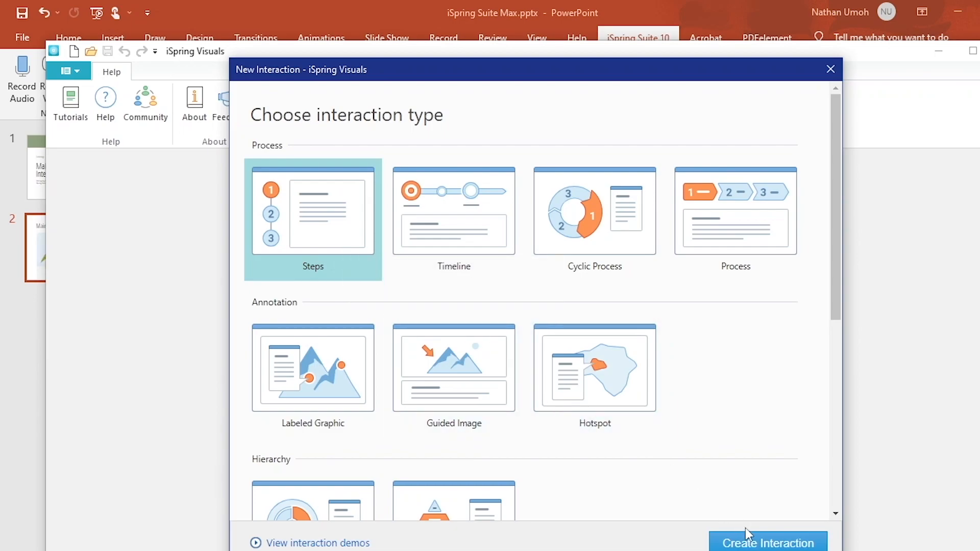
Create the Steps interaction with a 'Select' step and save it back onto slide two.
left_click(766, 541)
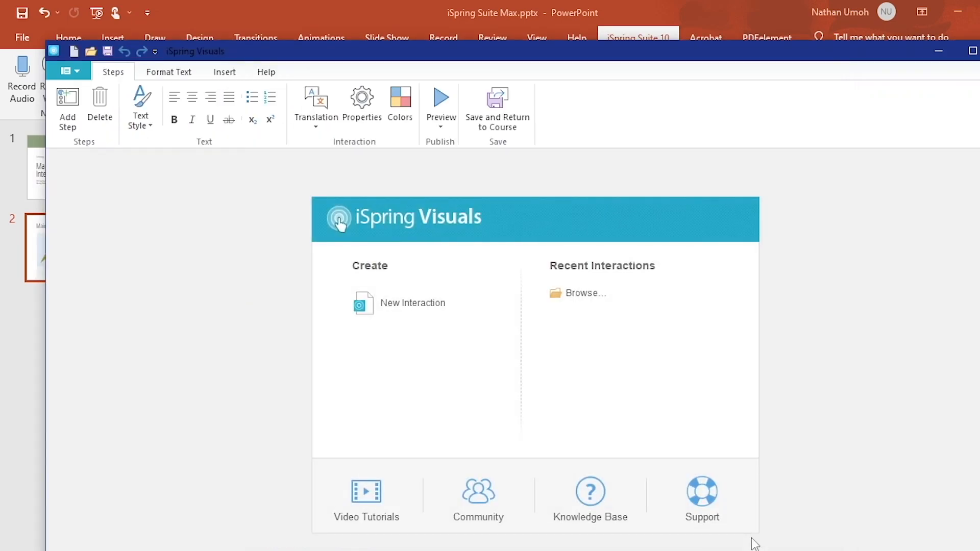
mouse_move(744, 509)
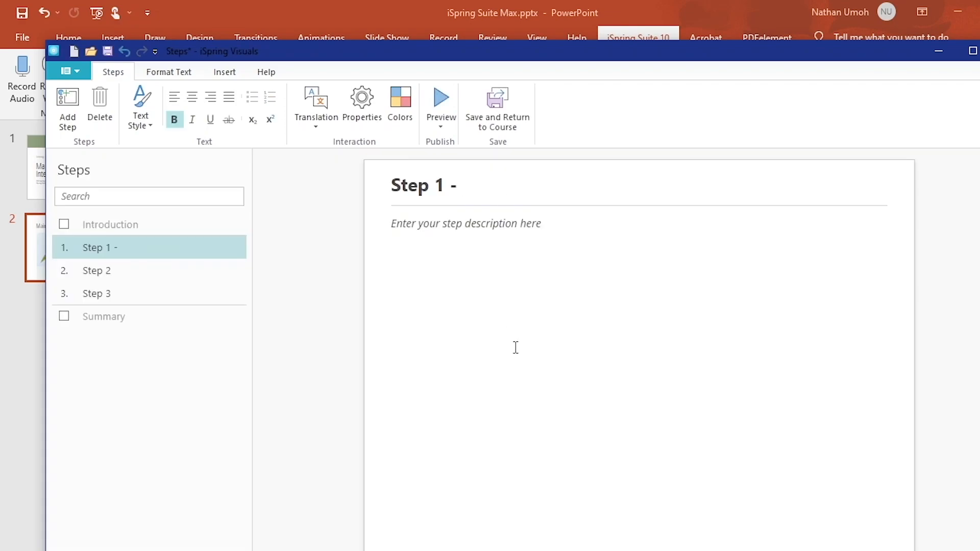
type("Select iSpring Suite Tab")
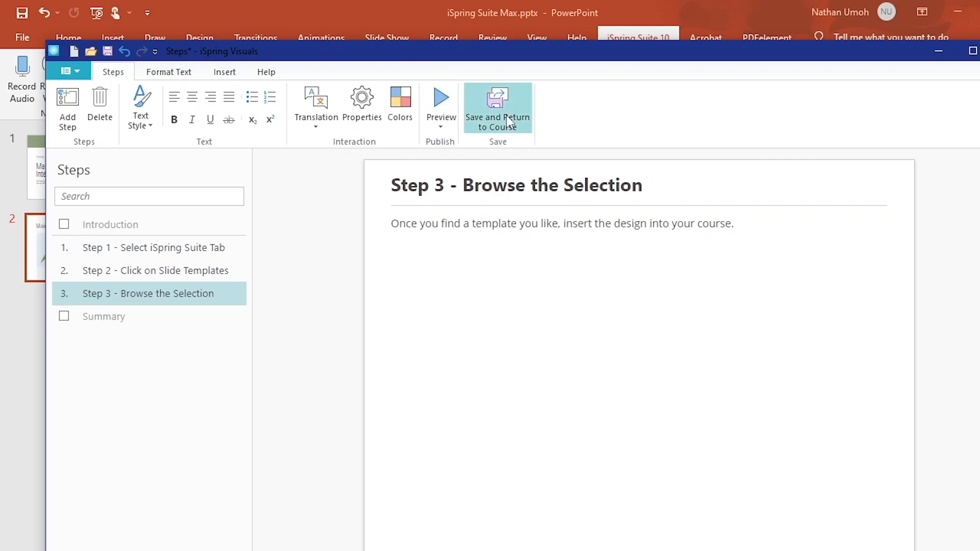
left_click(501, 113)
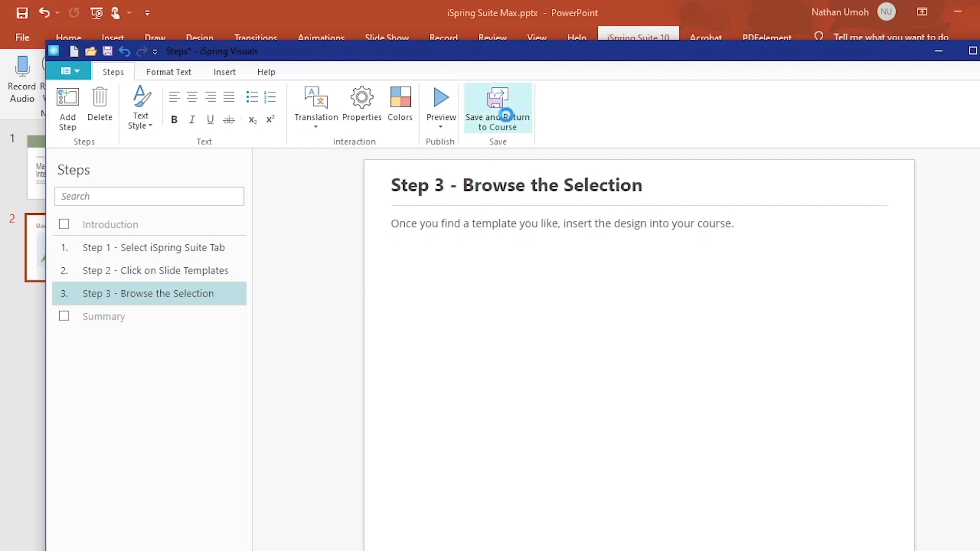
left_click(498, 108)
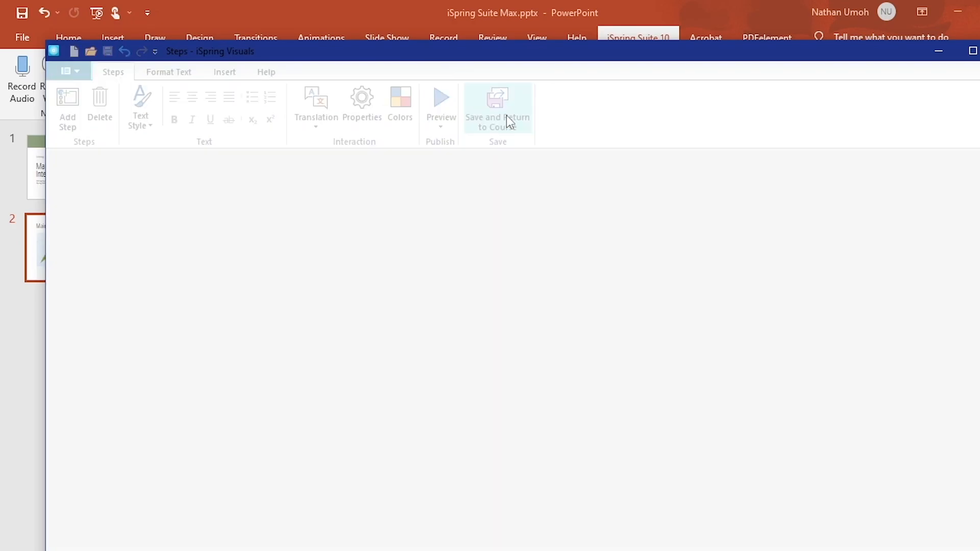
left_click(498, 100)
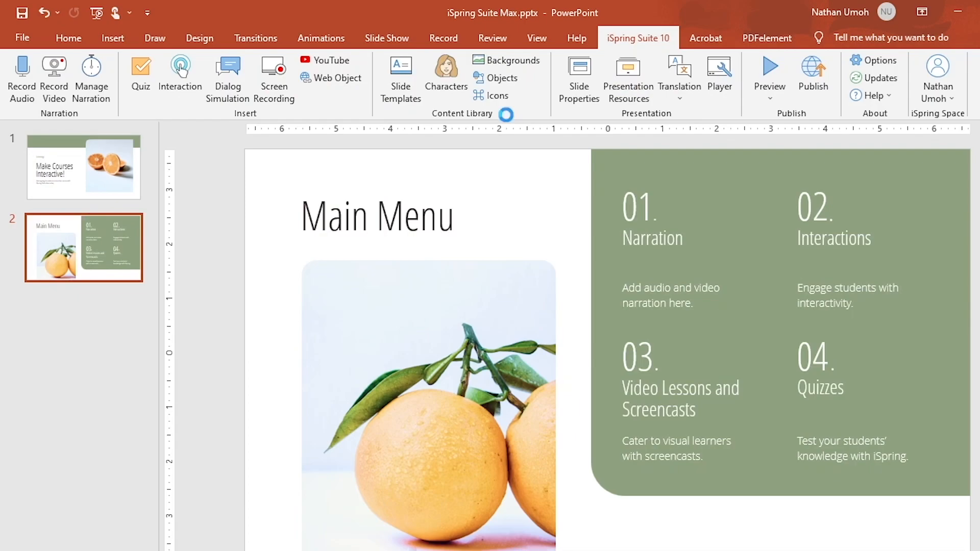
left_click(180, 66)
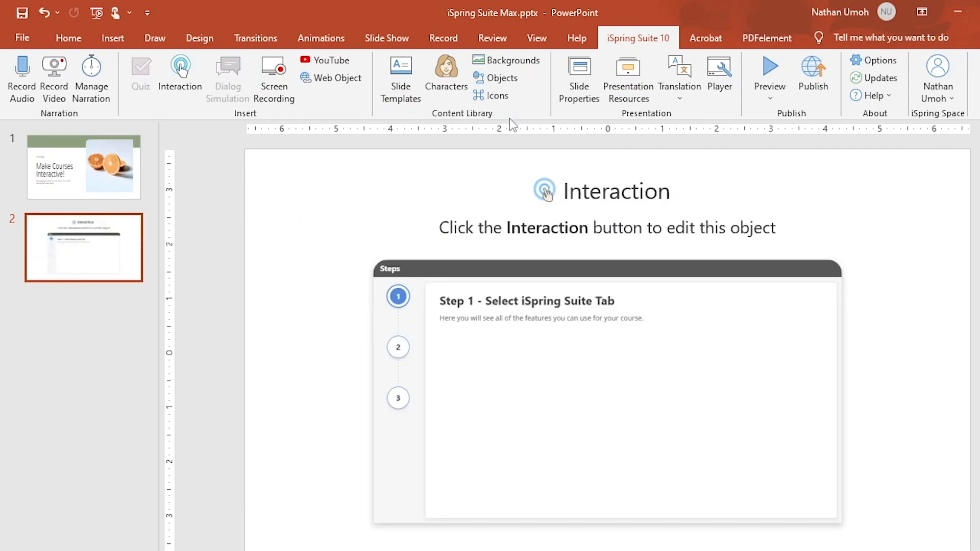
mouse_move(584, 149)
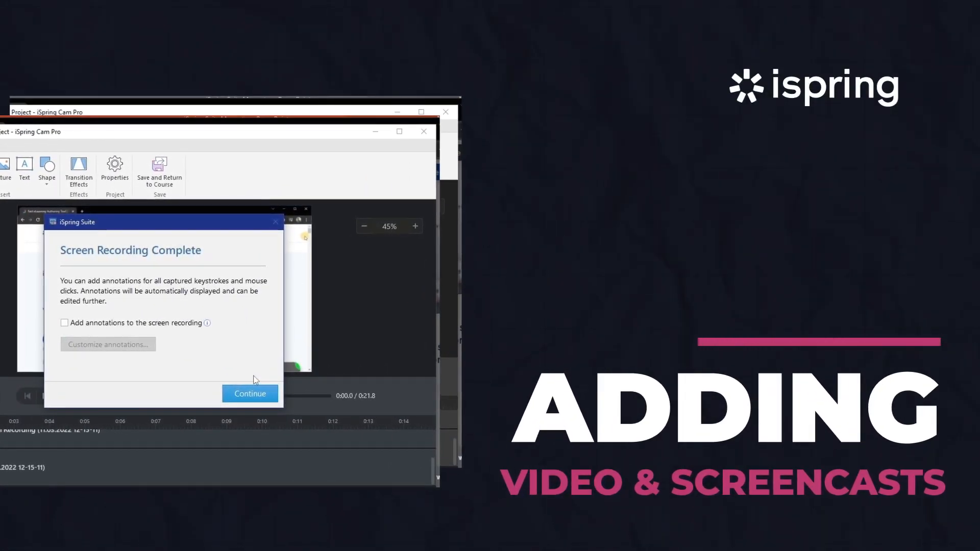
Begin a new iSpring Cam Pro screen recording for slide four and choose the recording area.
left_click(249, 394)
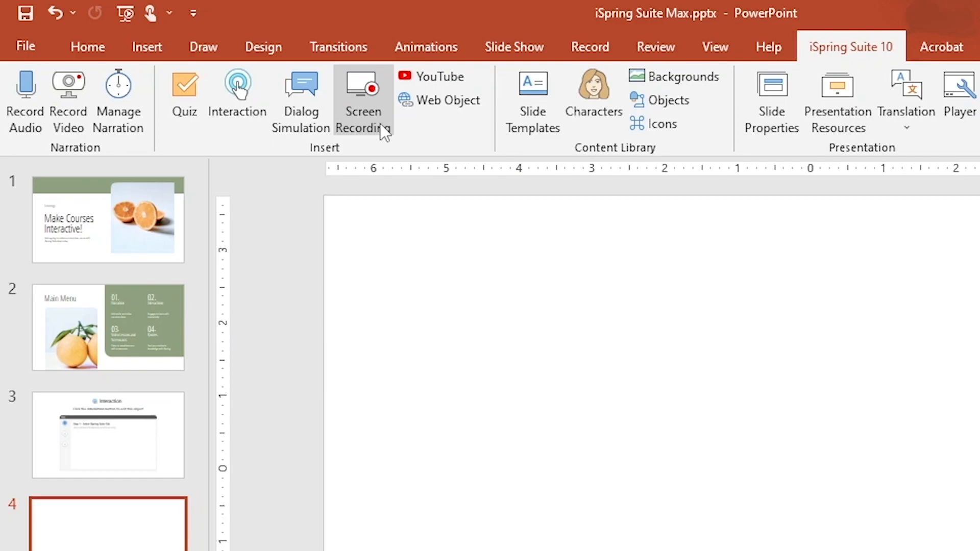
left_click(364, 90)
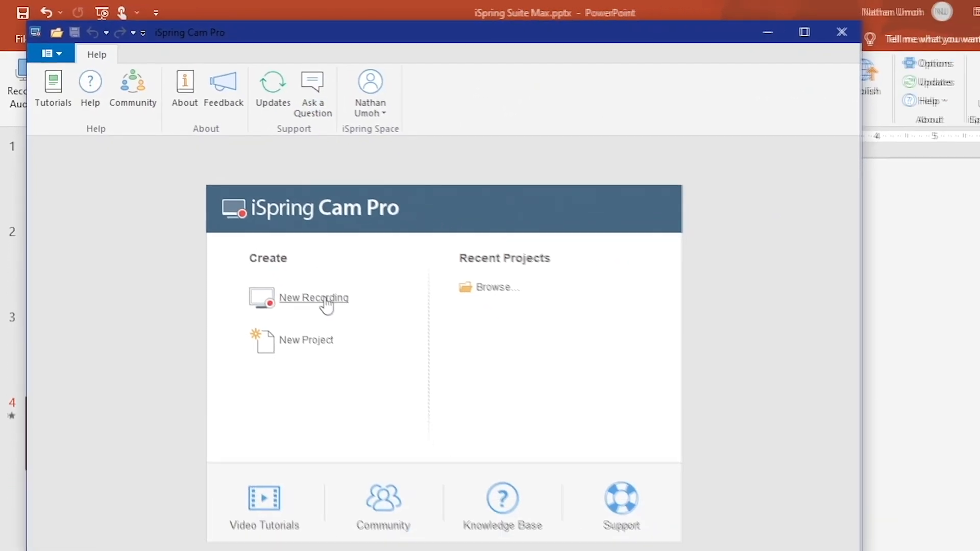
left_click(313, 298)
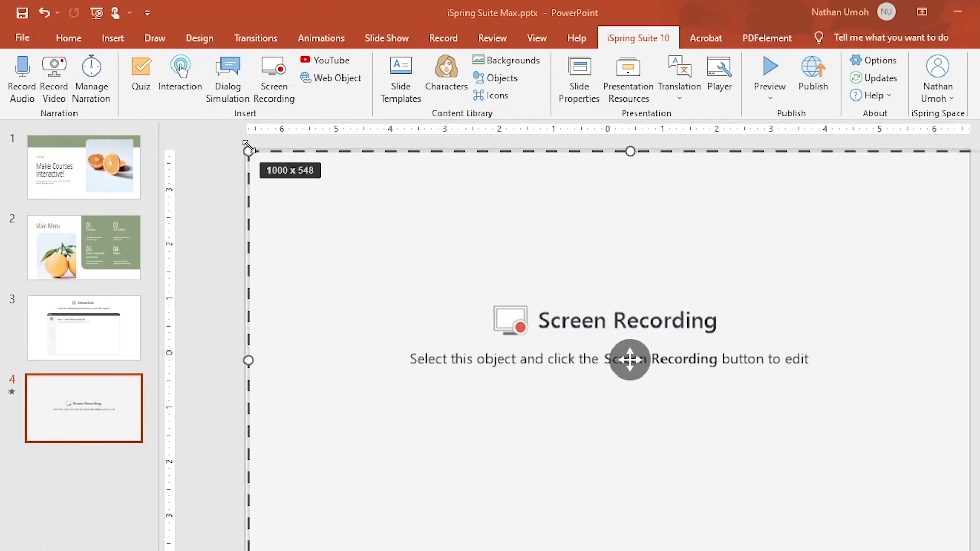
left_click(274, 66)
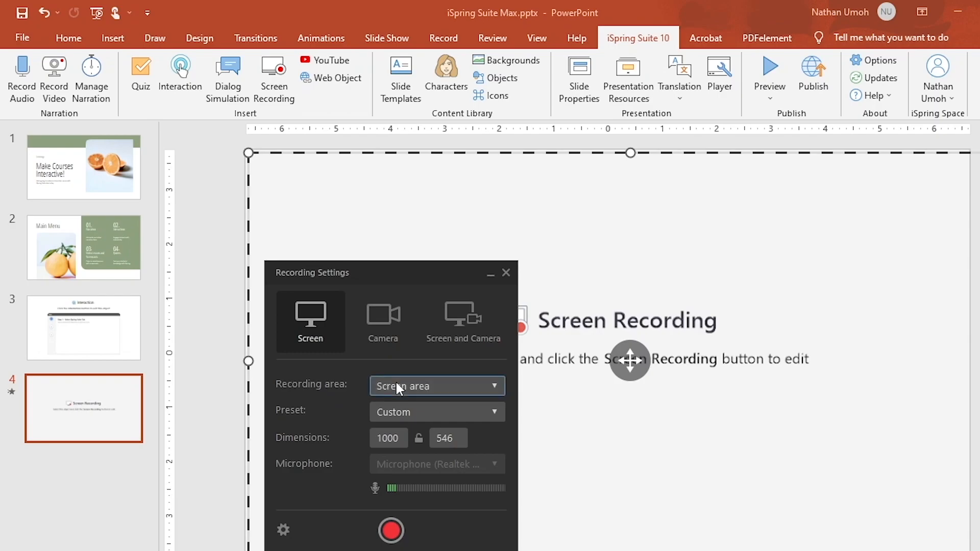
left_click(437, 386)
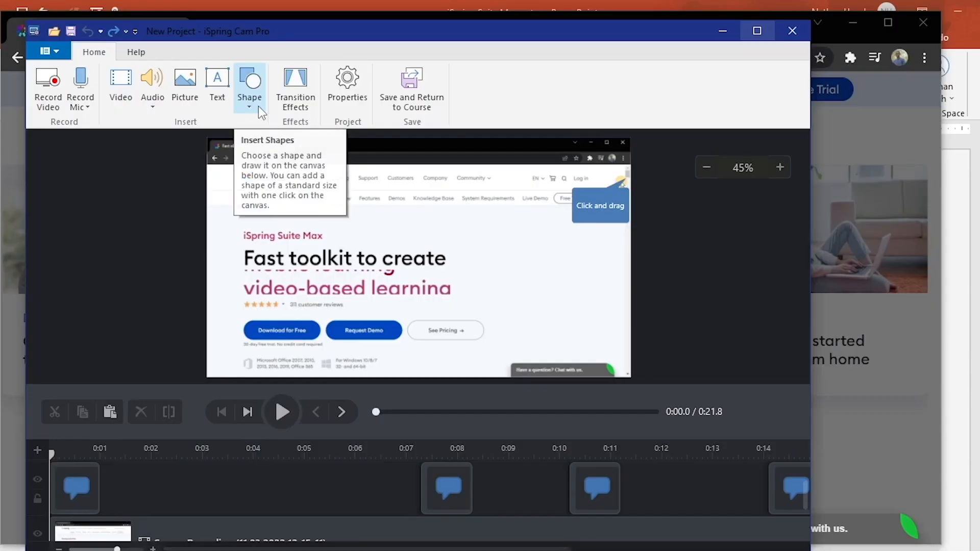
mouse_move(218, 83)
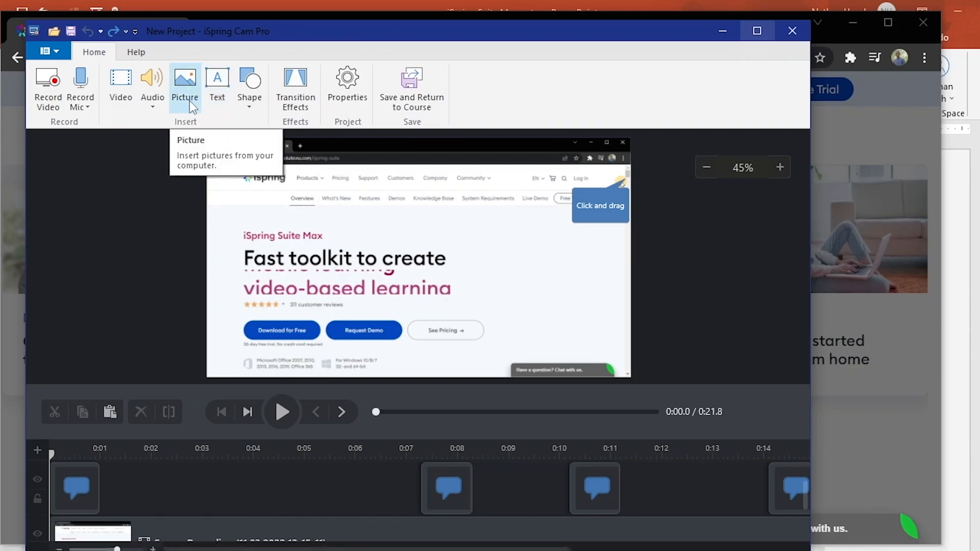
mouse_move(240, 200)
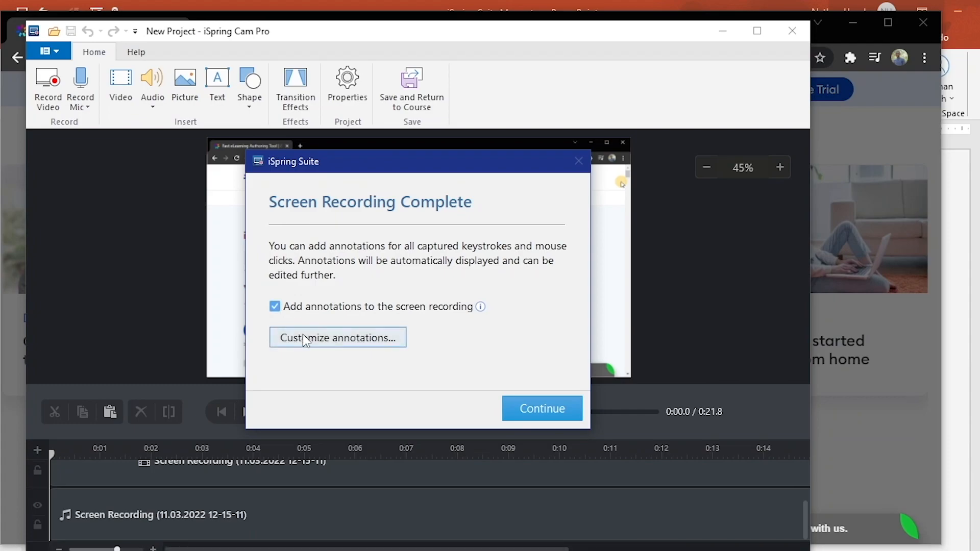
Review the available transition effects for the screencast before saving it to the course.
left_click(542, 408)
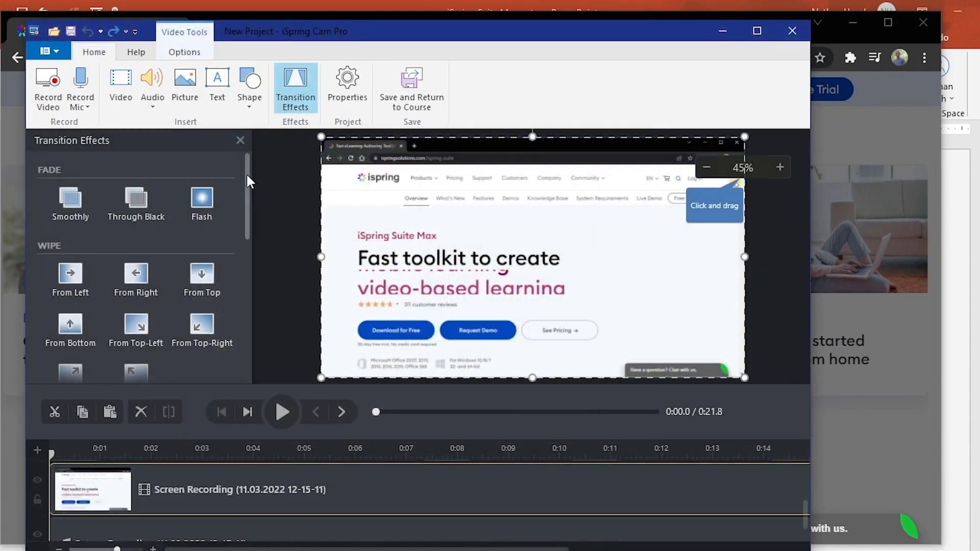
scroll("down", 3)
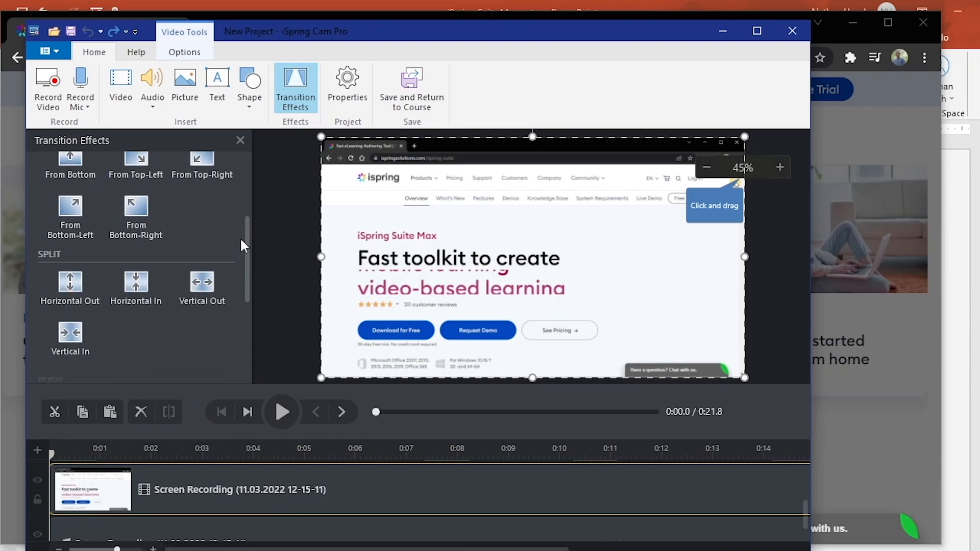
scroll("down", 3)
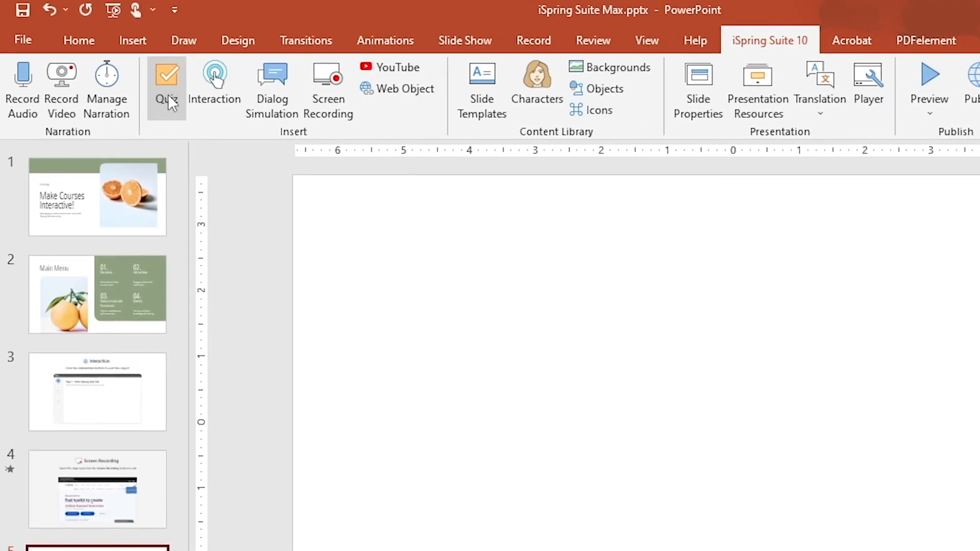
Build a graded multiple-choice question with 'All of the above' correct and save it to slide five.
left_click(167, 80)
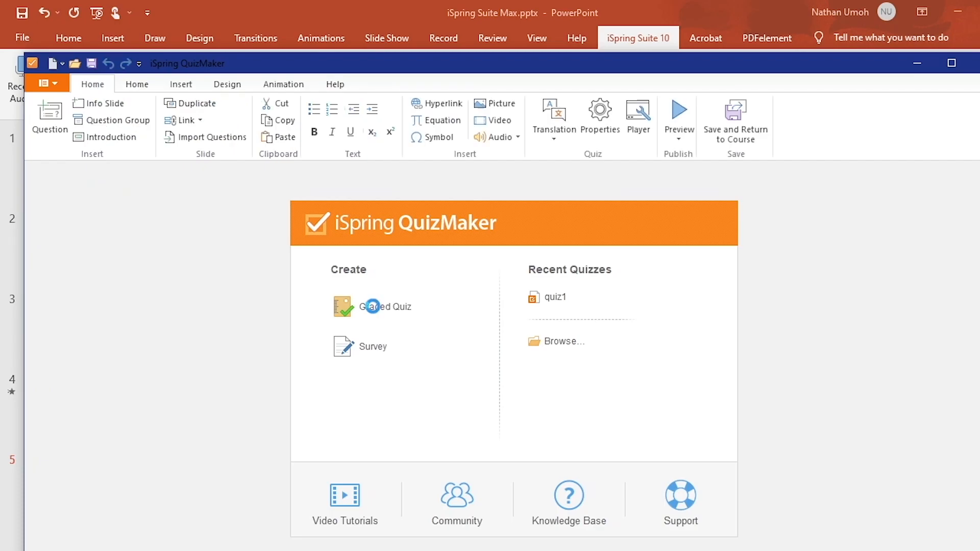
left_click(372, 306)
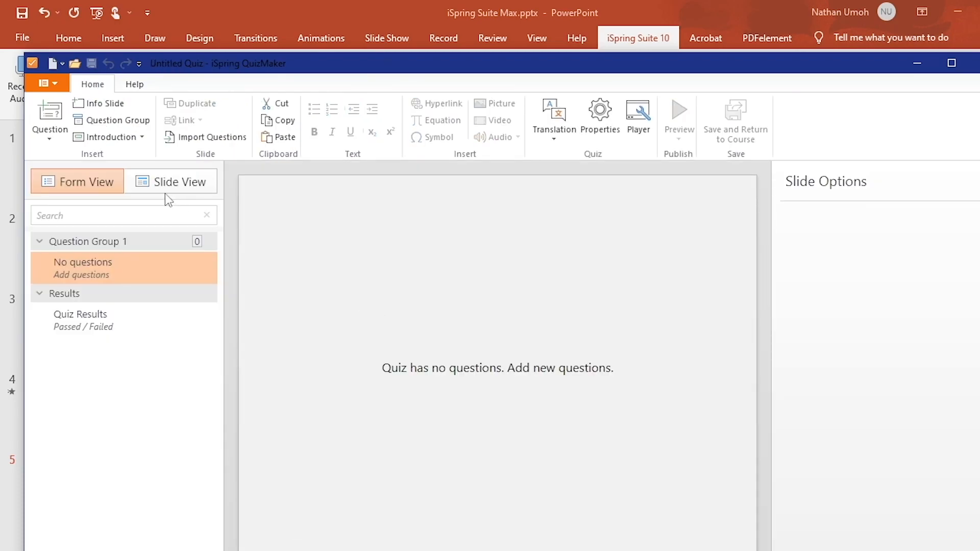
left_click(49, 117)
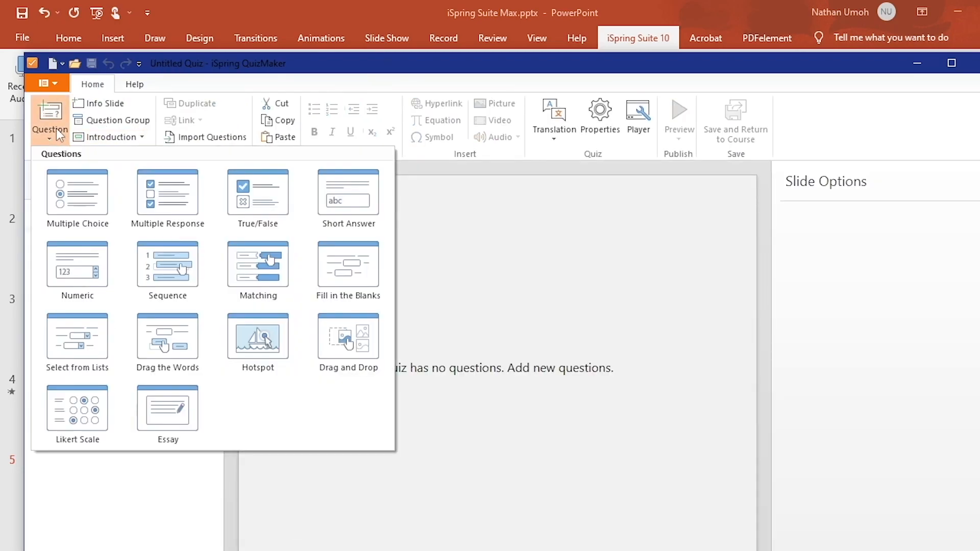
mouse_move(90, 190)
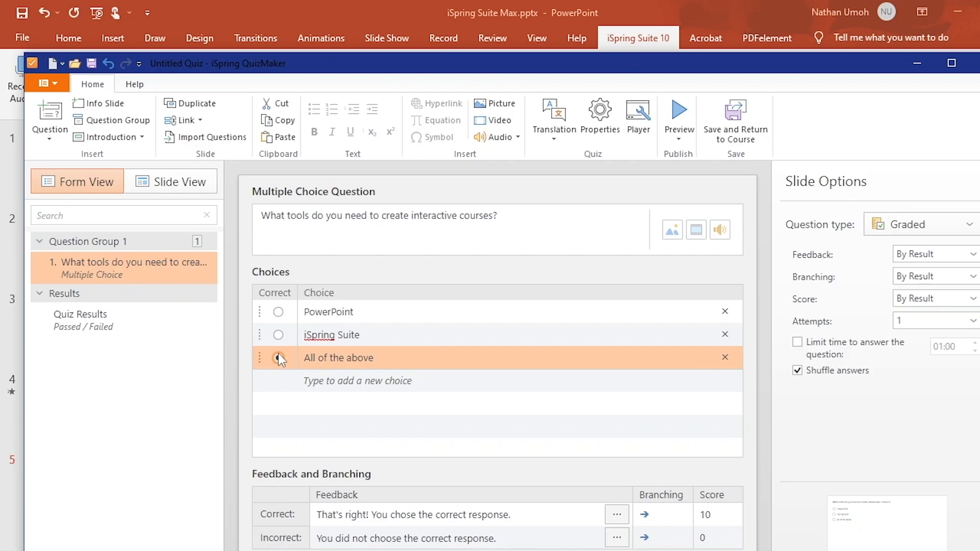
left_click(278, 359)
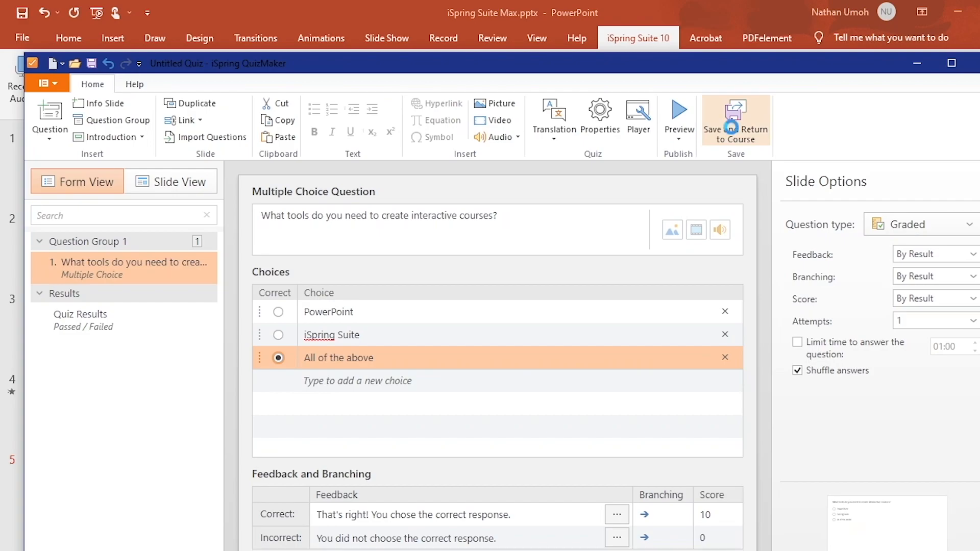
left_click(733, 121)
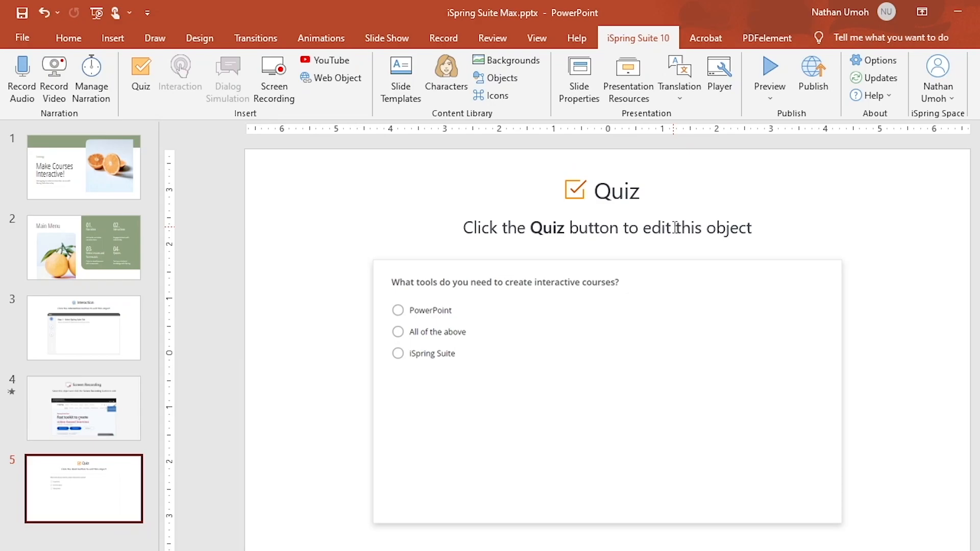
mouse_move(880, 319)
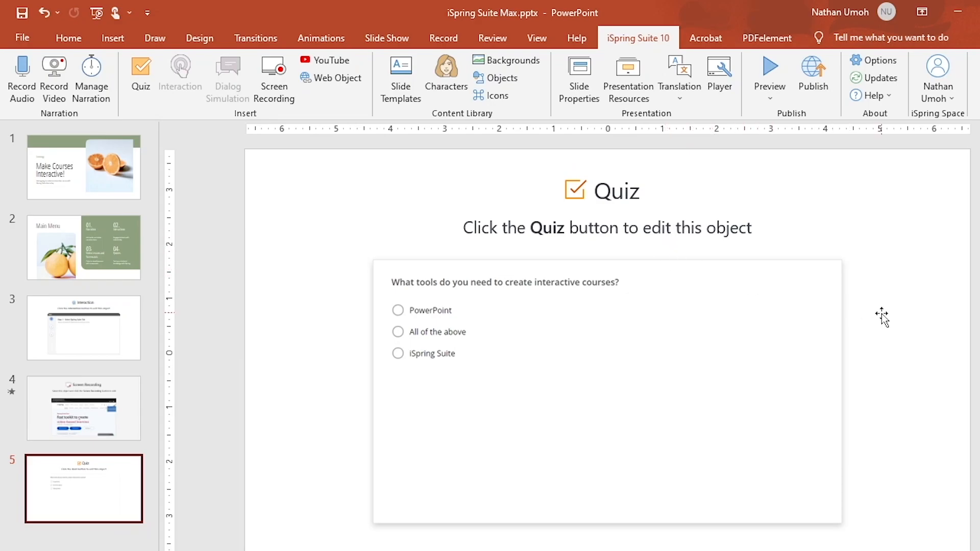
mouse_move(904, 335)
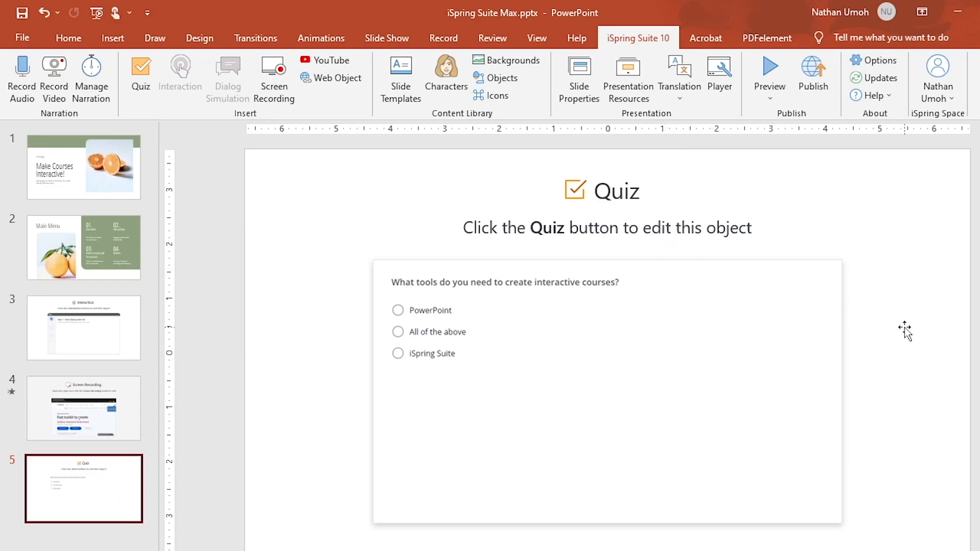
mouse_move(927, 278)
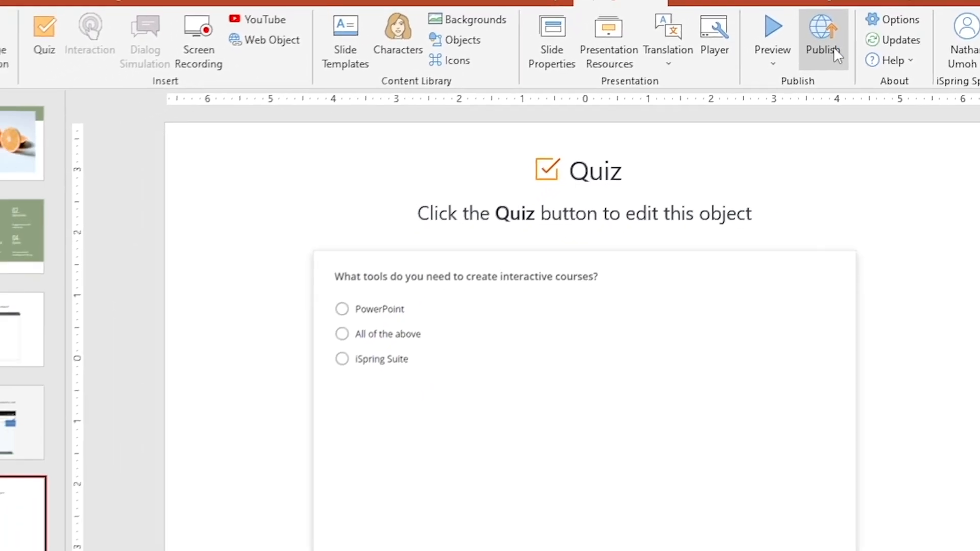
Bring up the Publish dialog, set to HTML5 on the computer.
left_click(822, 35)
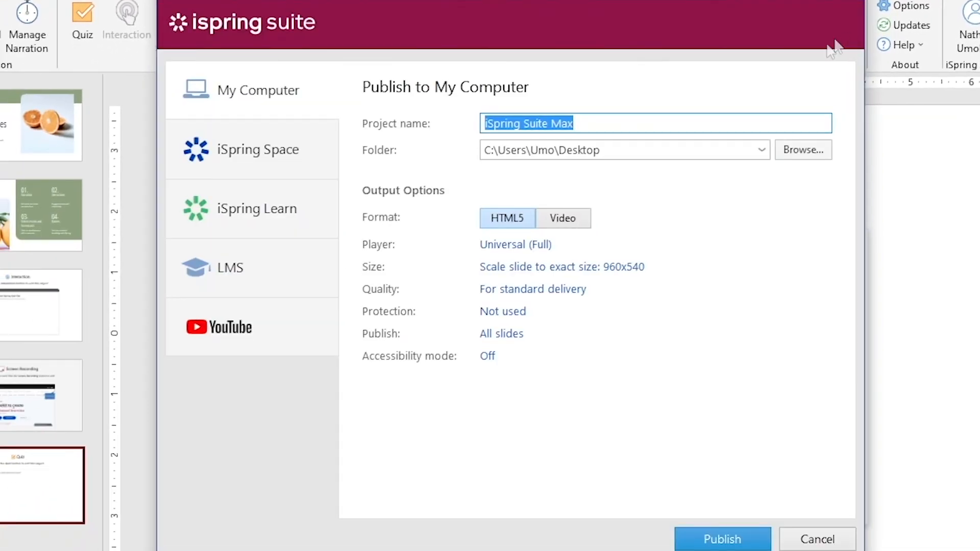
mouse_move(753, 306)
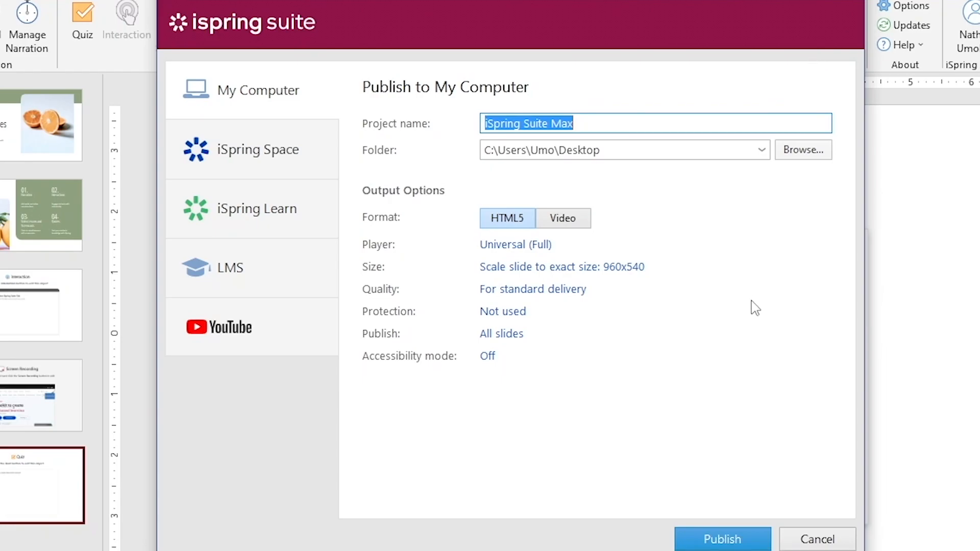
mouse_move(737, 539)
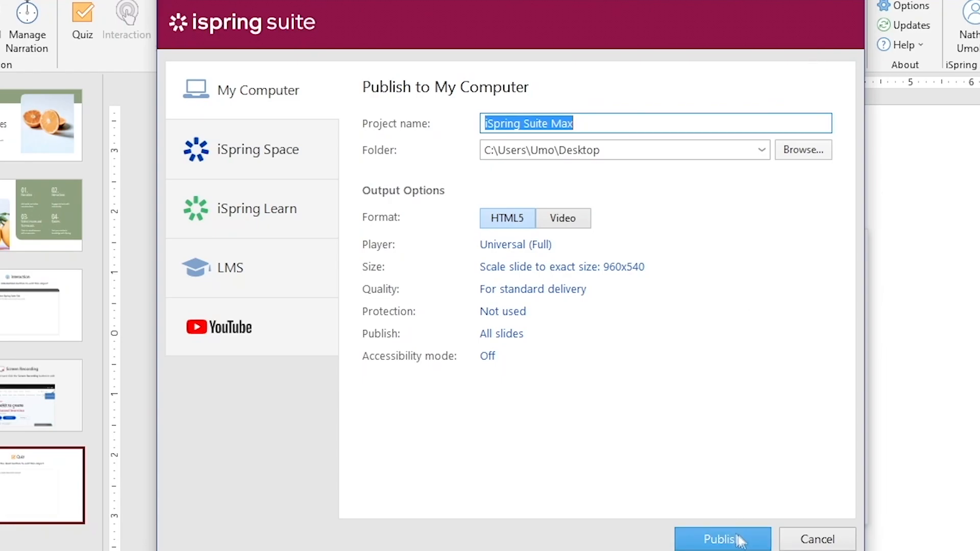